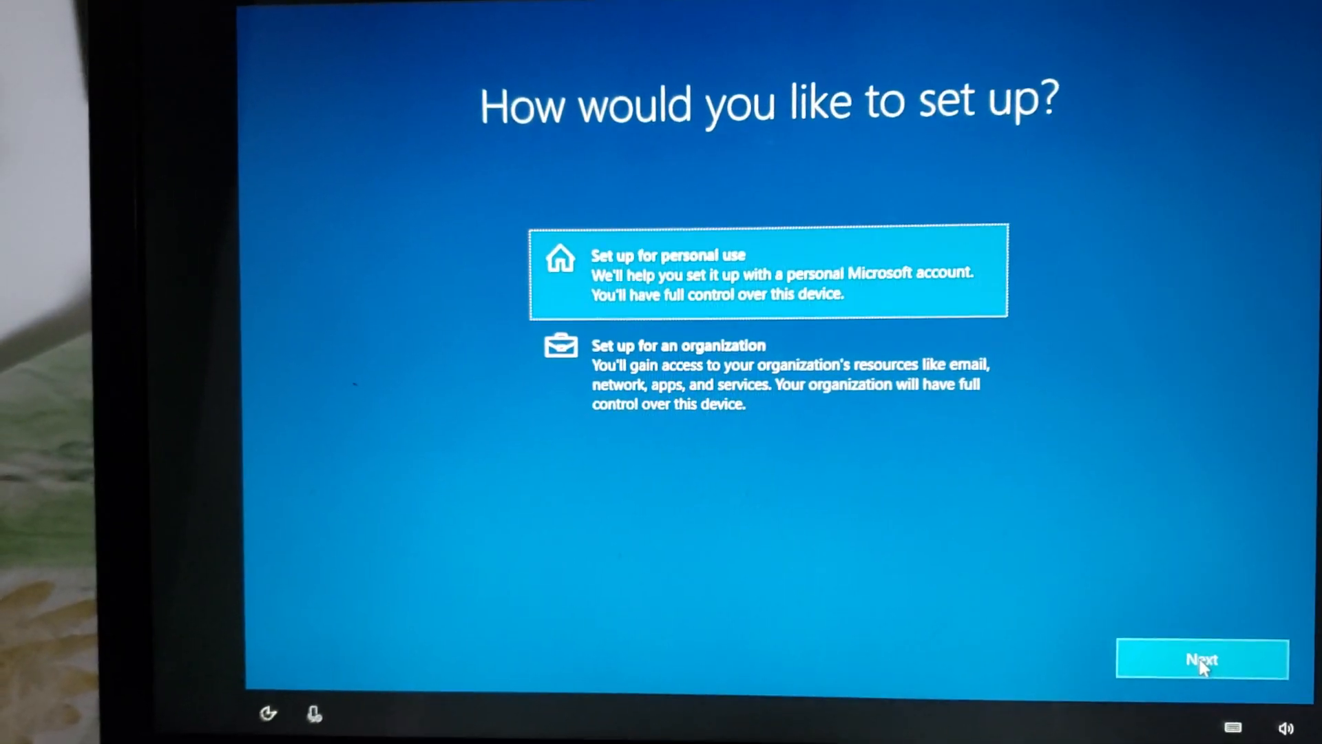
Step: Confirm 'Set up for personal use' and continue to Microsoft account sign-in
left_click(1201, 658)
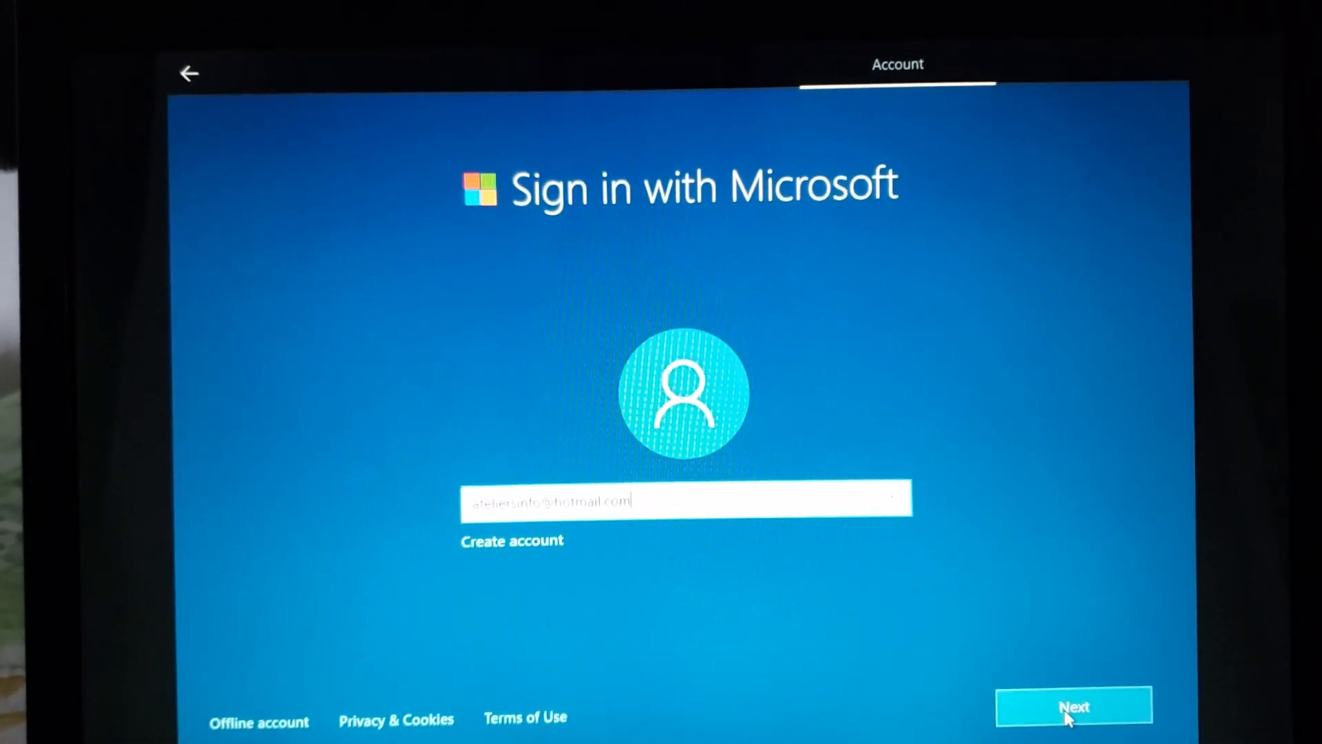
left_click(1074, 707)
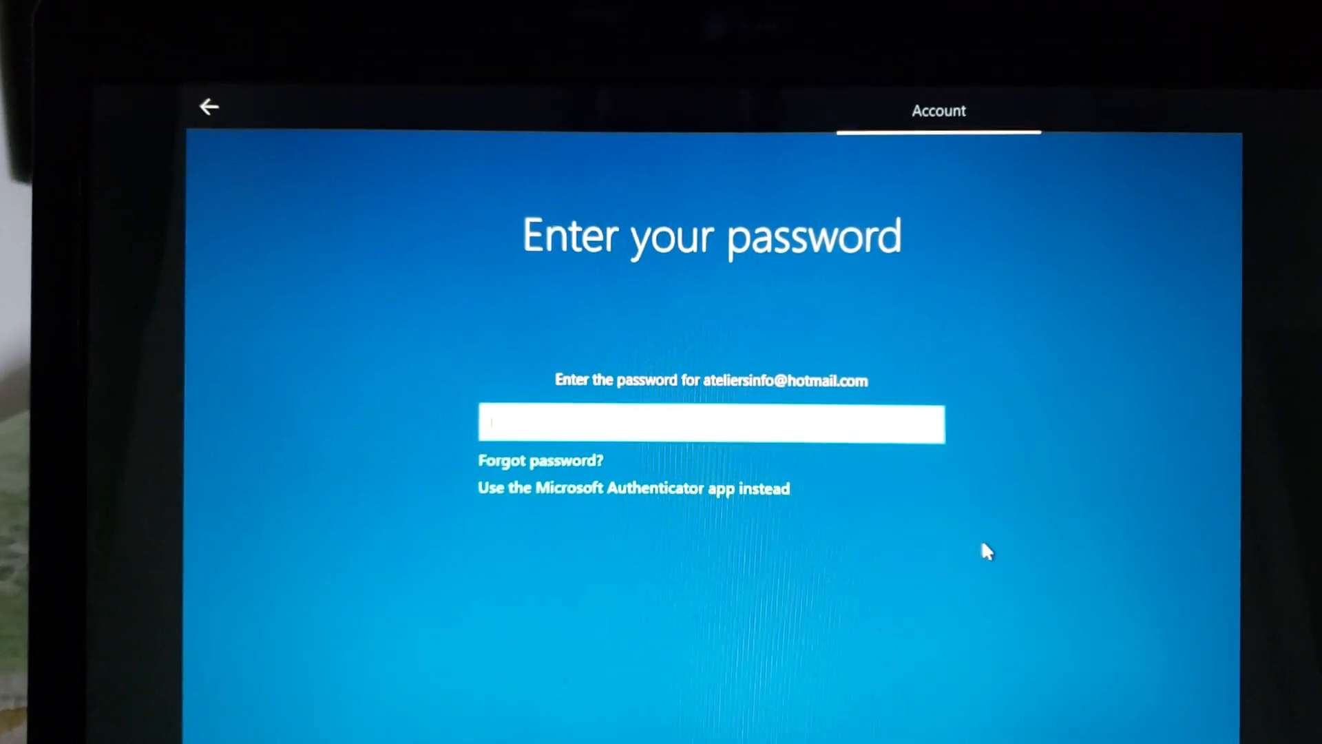
type("•")
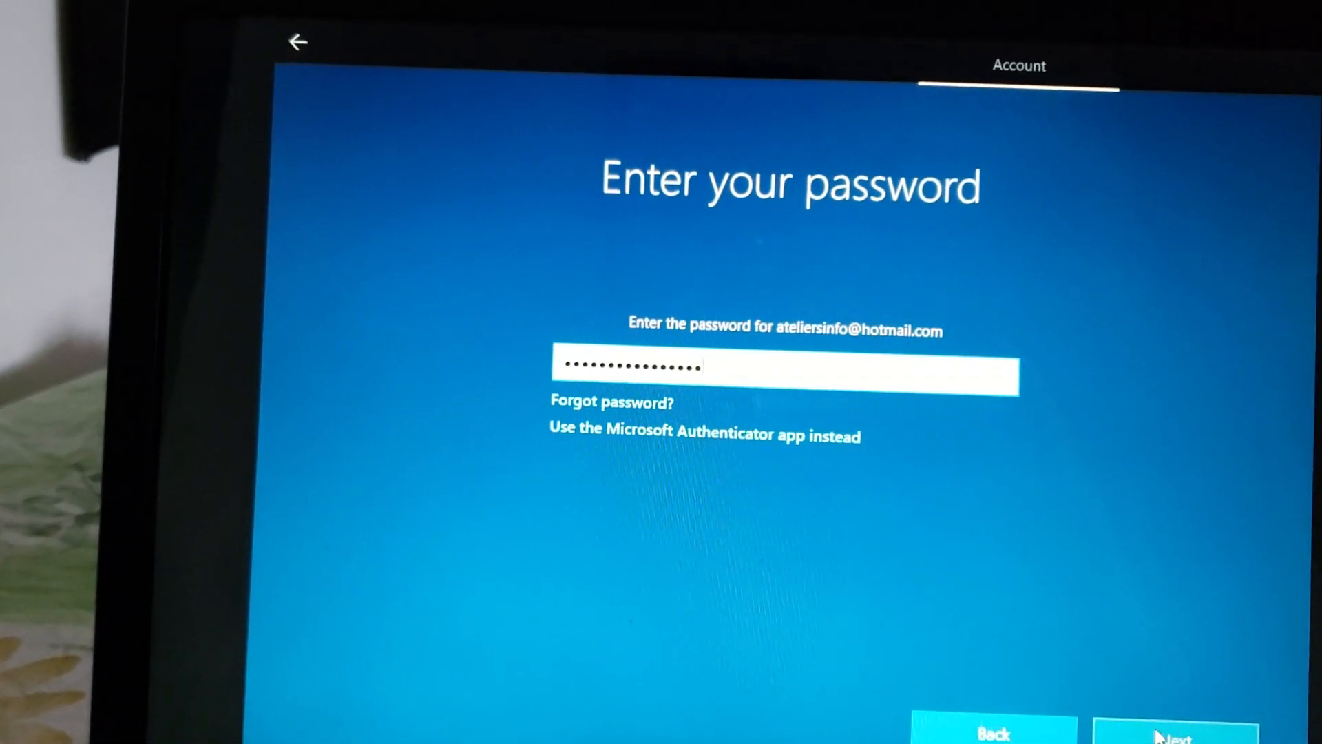
left_click(1172, 732)
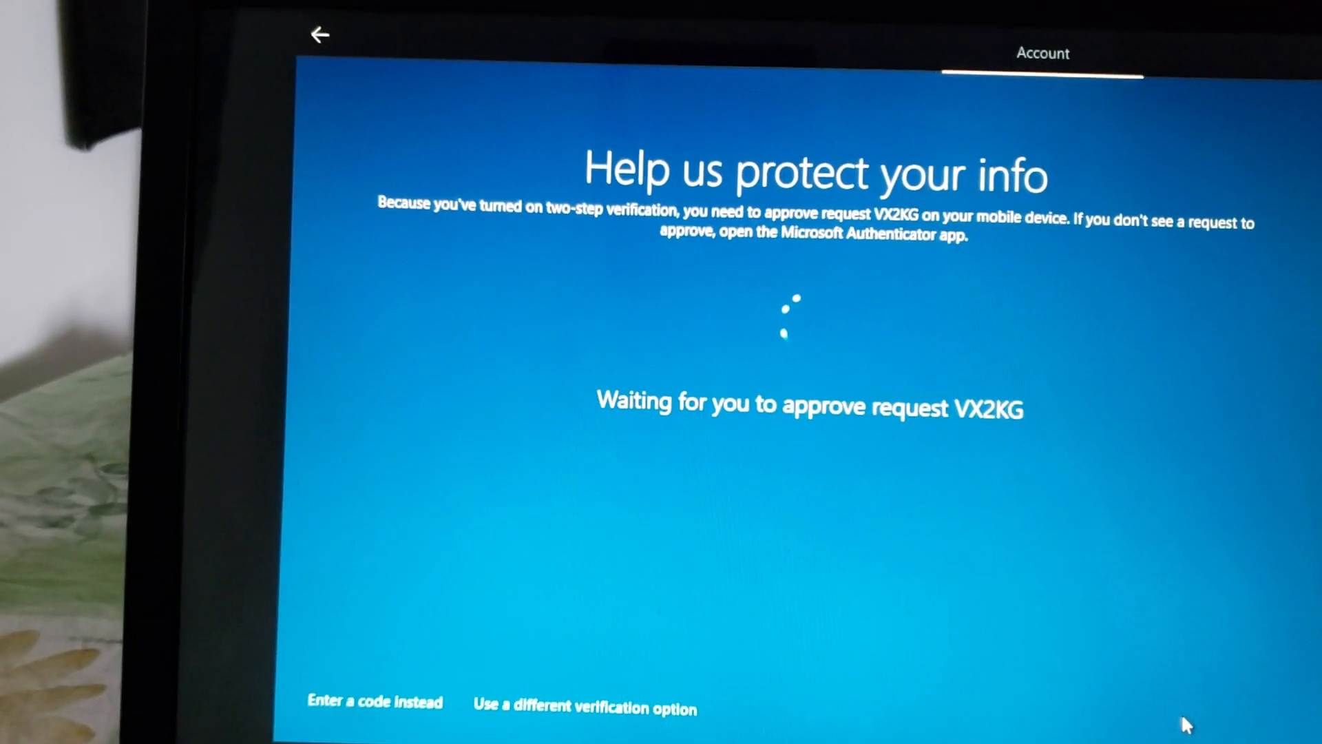